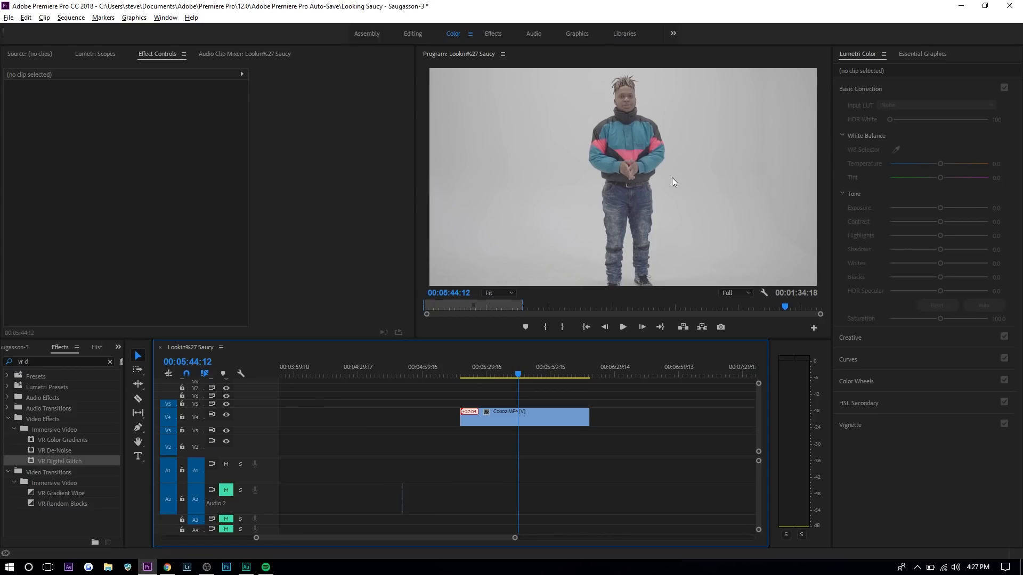
Step: Search the Effects panel for 'wave warp' to reveal the Distort > Wave Warp effect
left_click(522, 418)
type("wave")
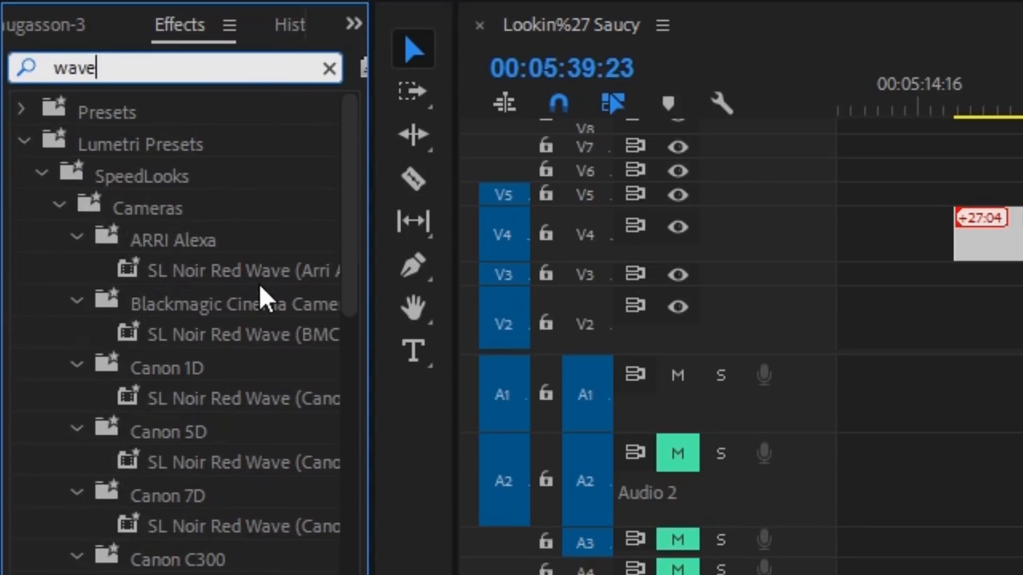
type("wawr")
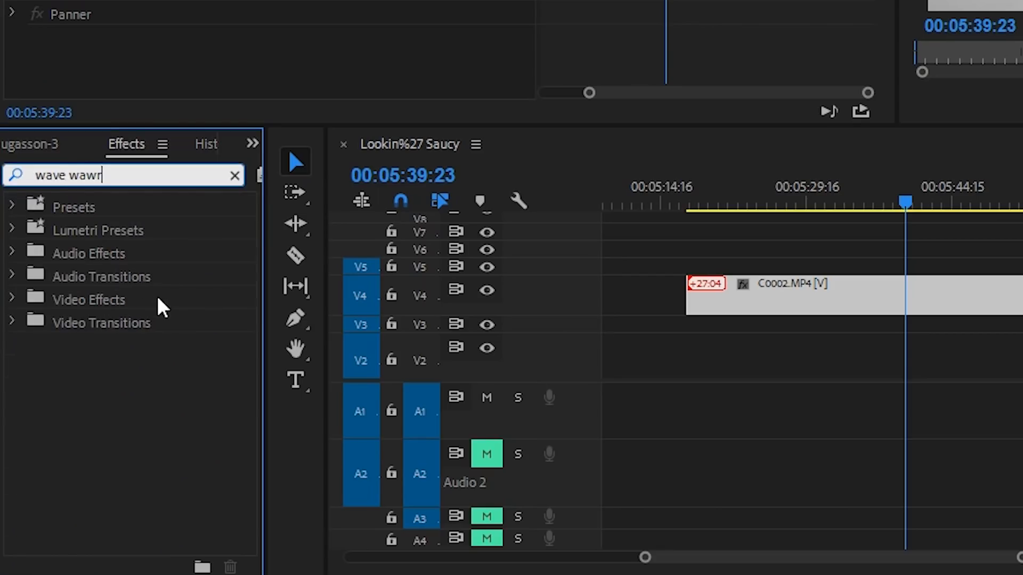
key("Backspace")
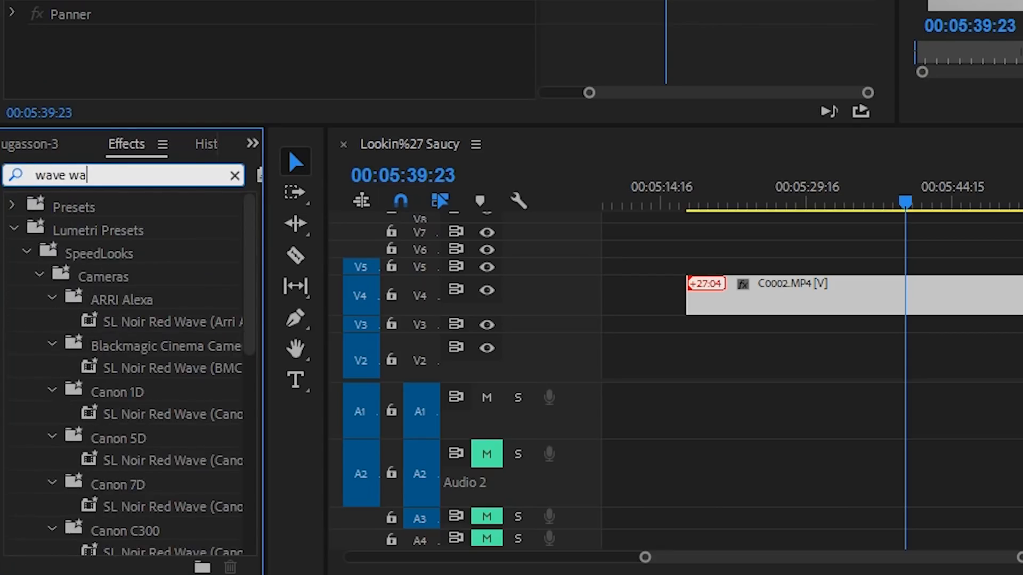
type("rp")
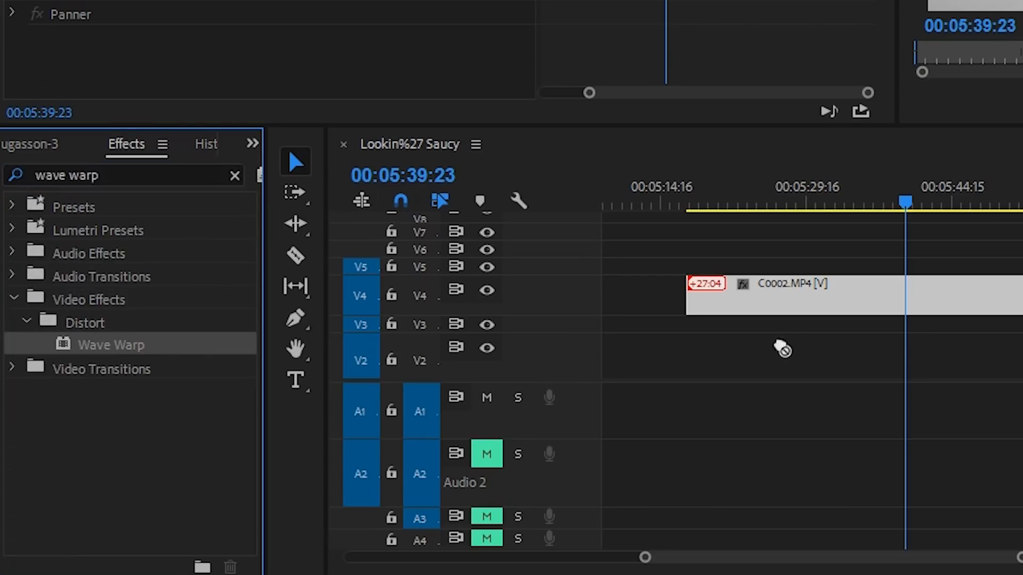
Step: Set Wave Warp to a Square wave type and pin it at All Edges
left_click(455, 350)
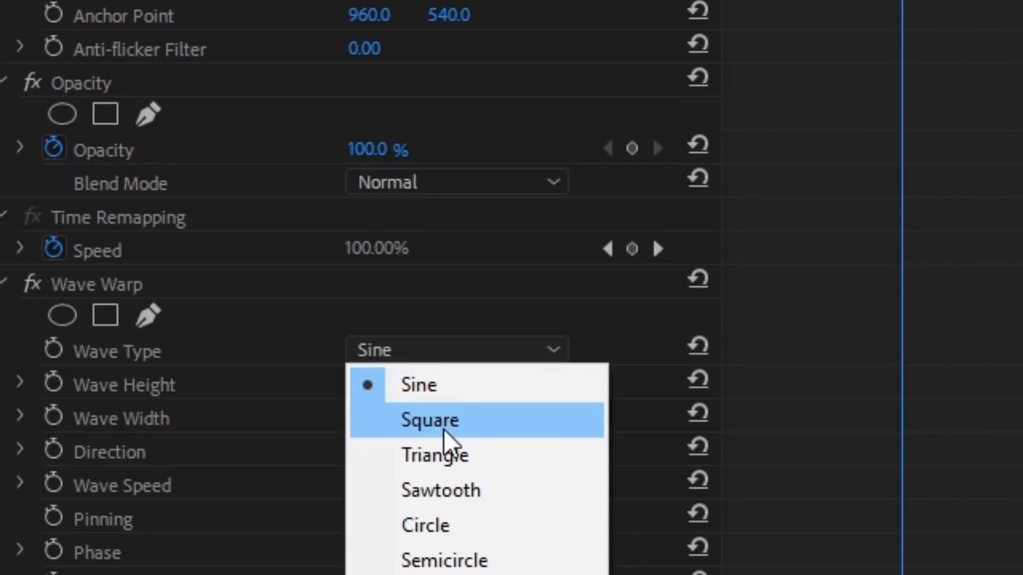
left_click(429, 420)
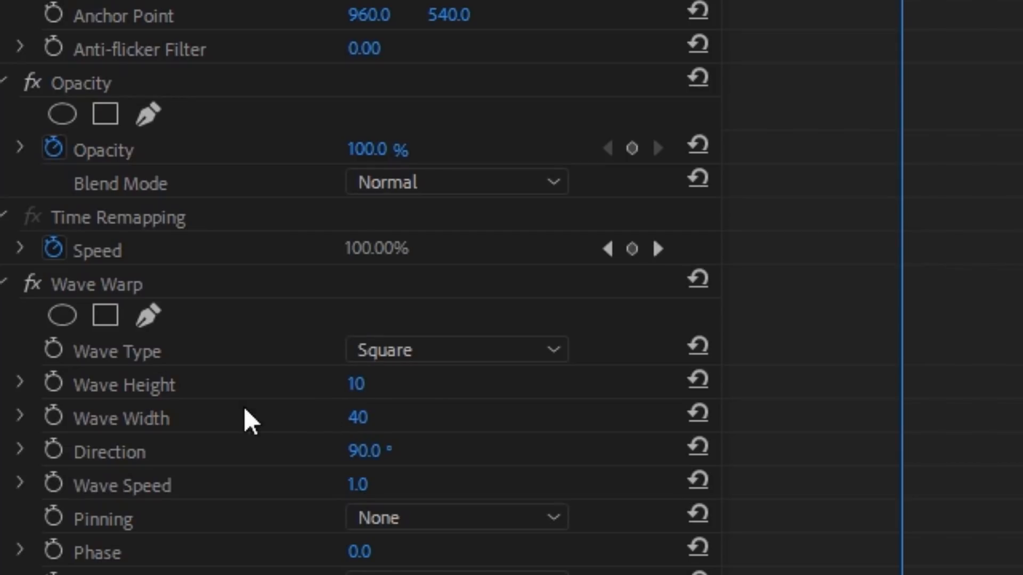
mouse_move(352, 443)
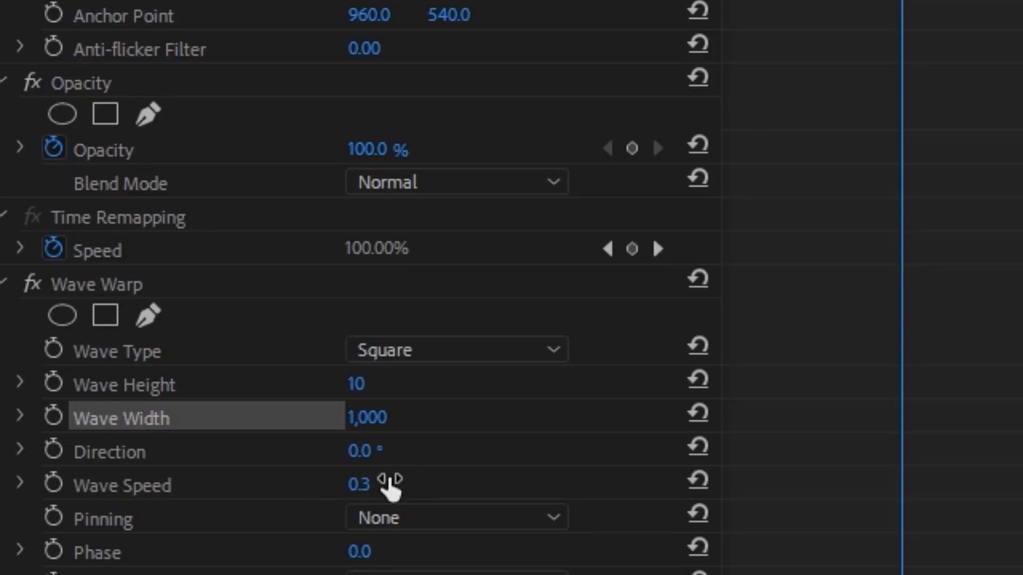
left_click(457, 518)
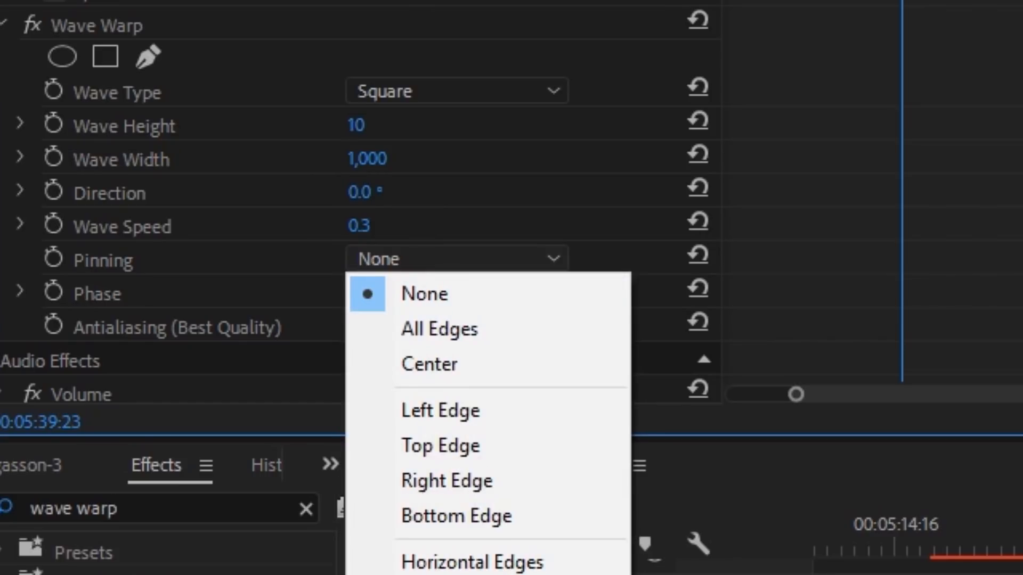
left_click(439, 330)
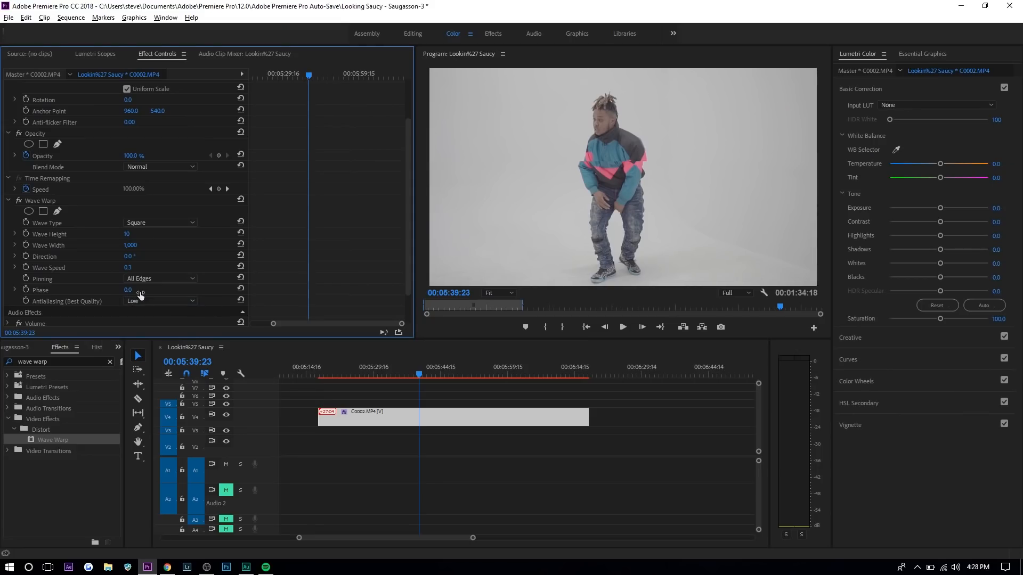
left_click(335, 366)
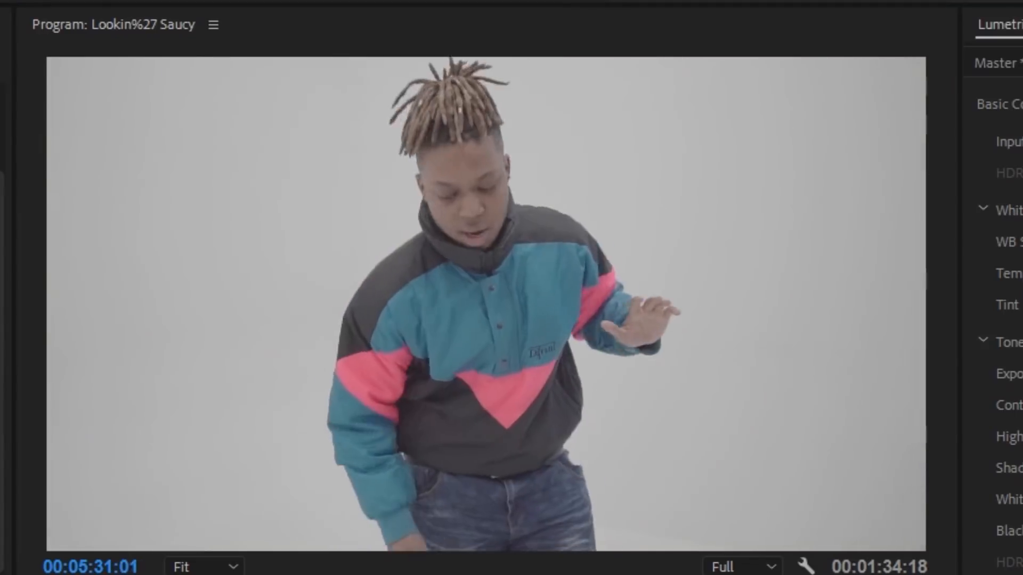
key("Space")
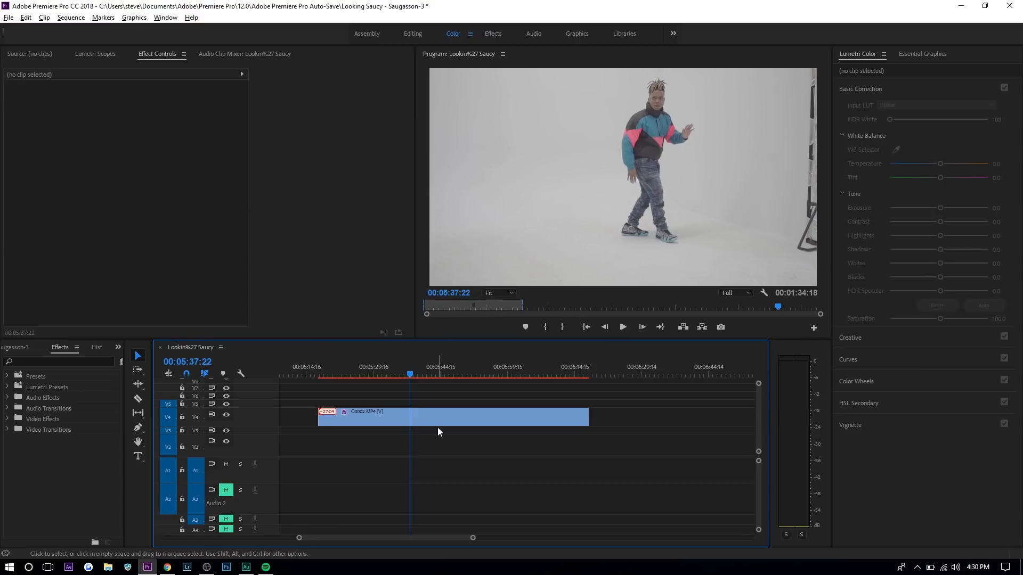
Step: Search 'vr di' and add the VR Digital Glitch effect to the dancer clip
left_click(59, 361)
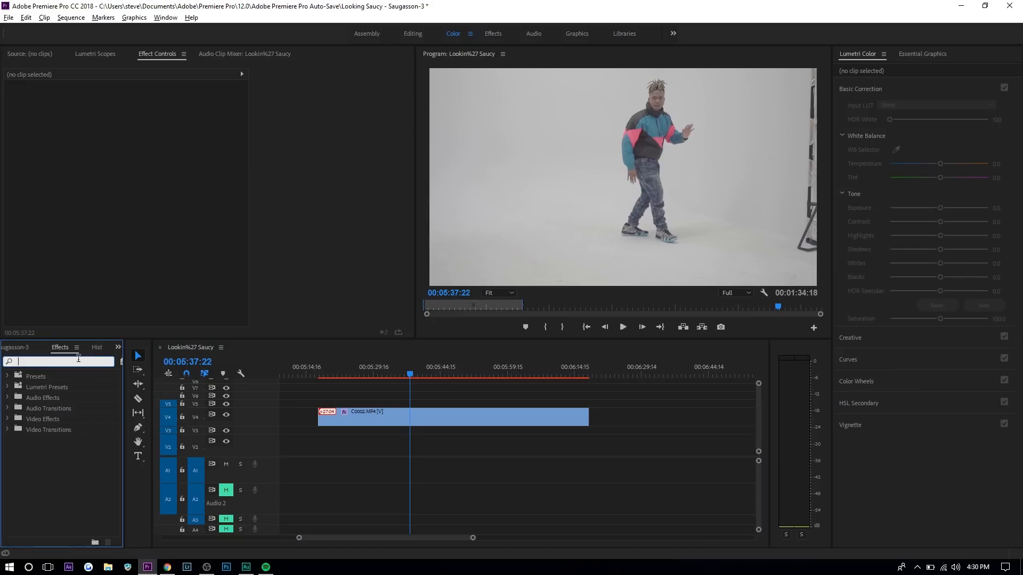
type("vr")
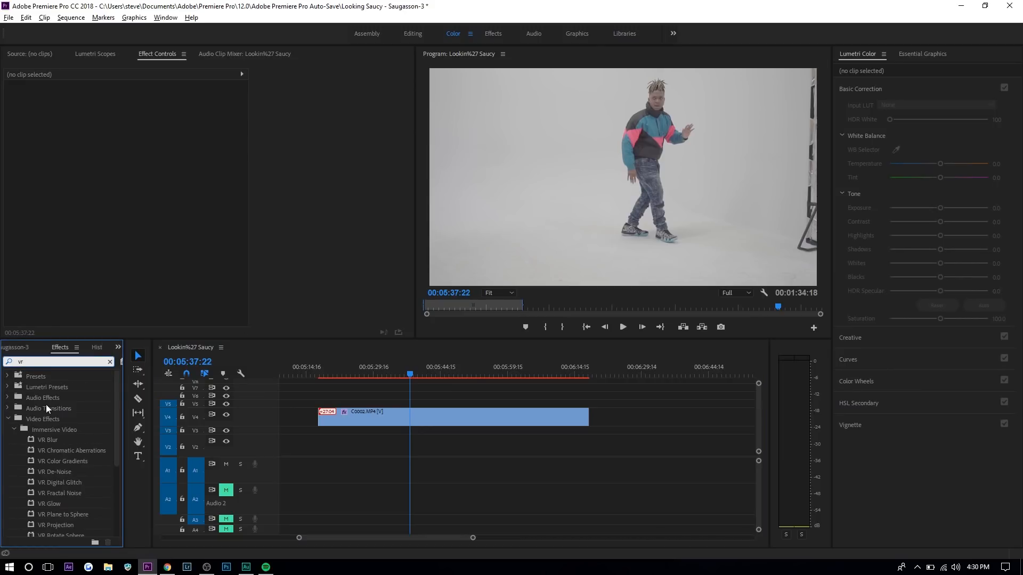
type("di")
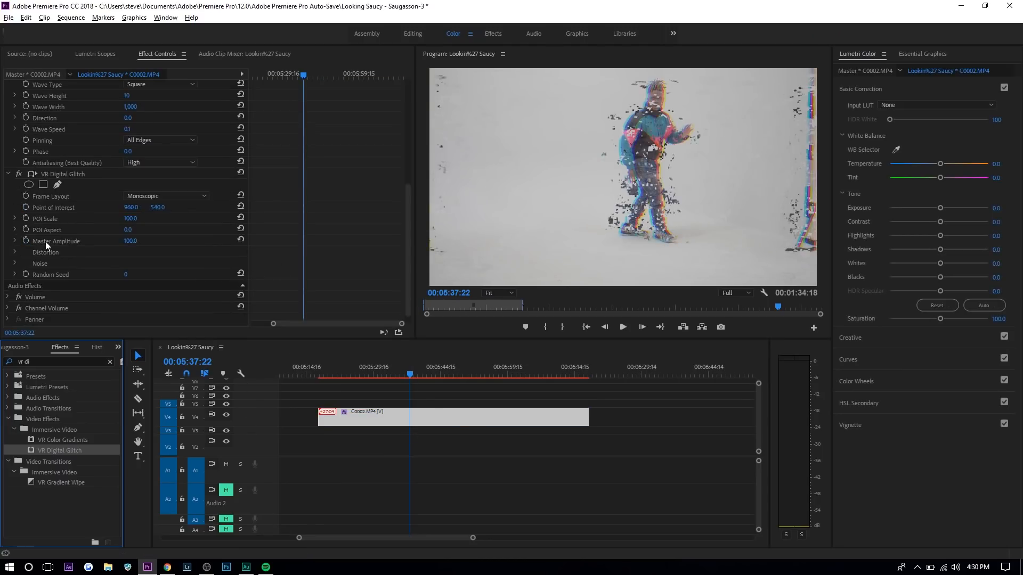
left_click(14, 252)
type("noise")
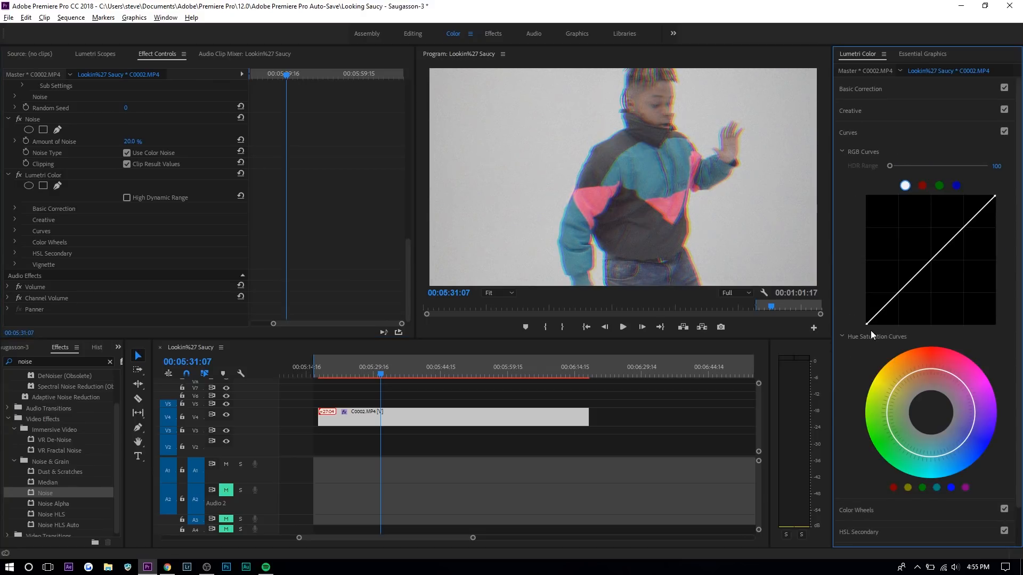
mouse_move(873, 331)
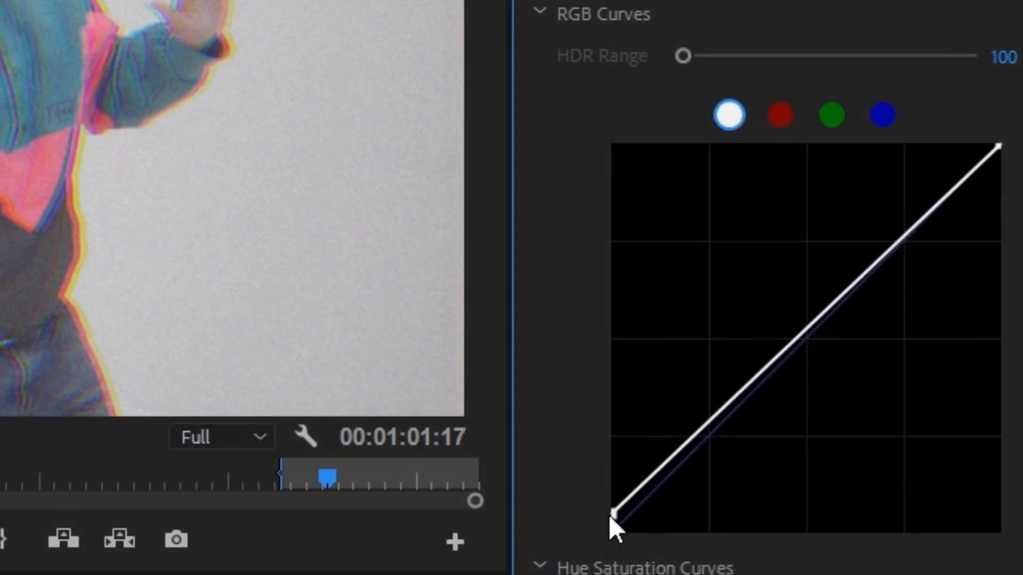
mouse_move(445, 225)
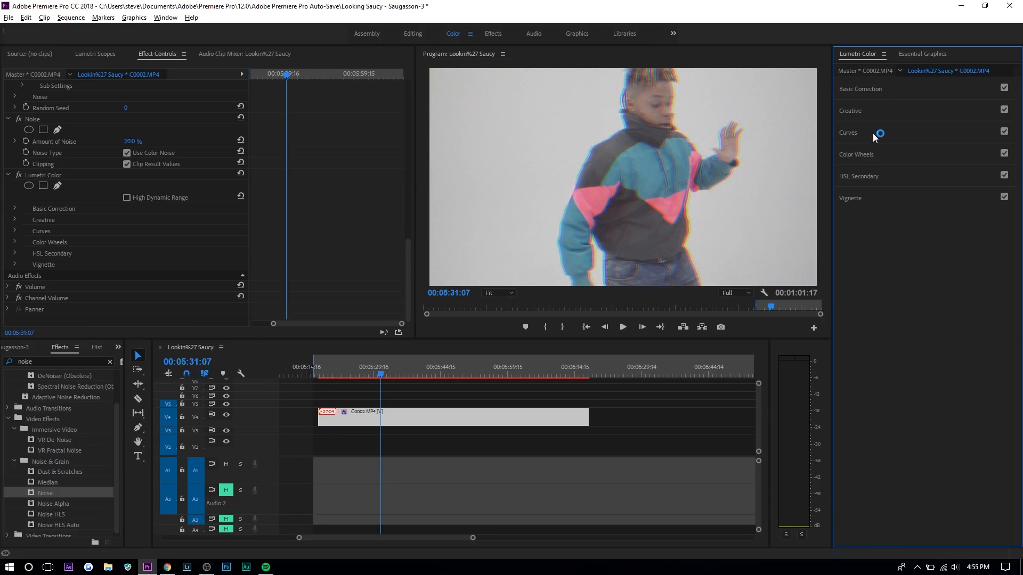
Step: Expand Lumetri Curves and add a control point to the RGB curve for the S-shape
left_click(848, 132)
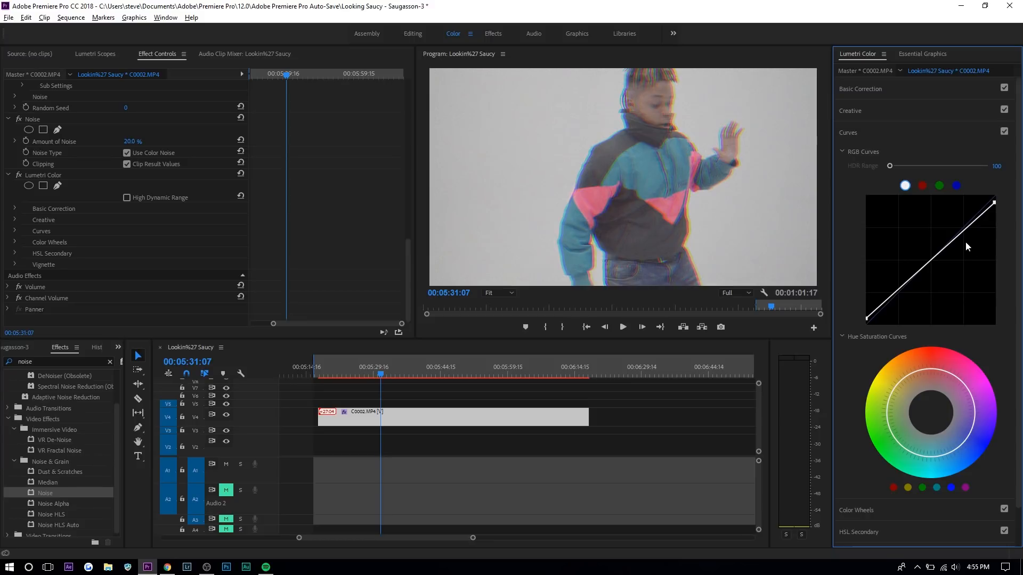
mouse_move(924, 307)
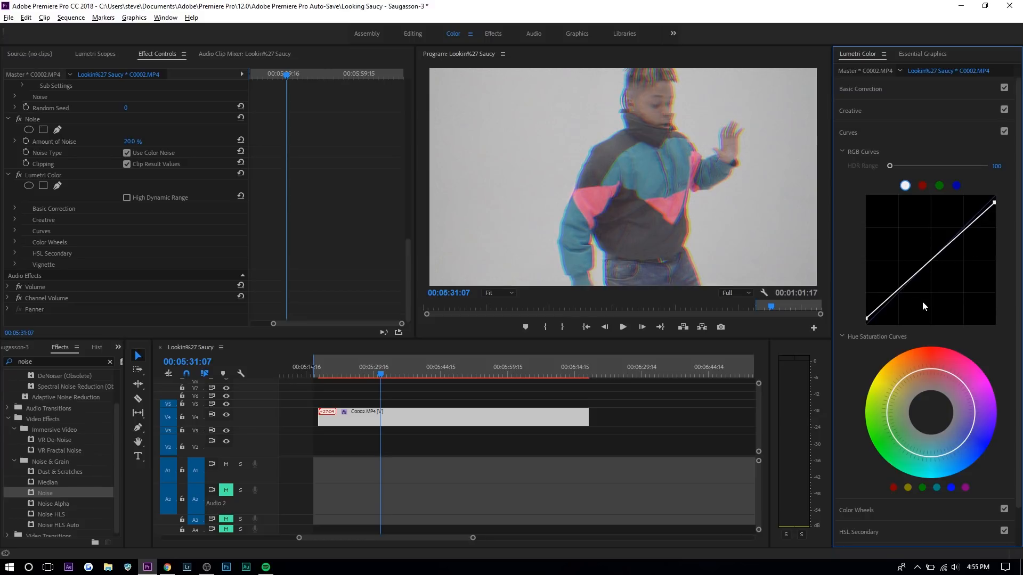
left_click(903, 286)
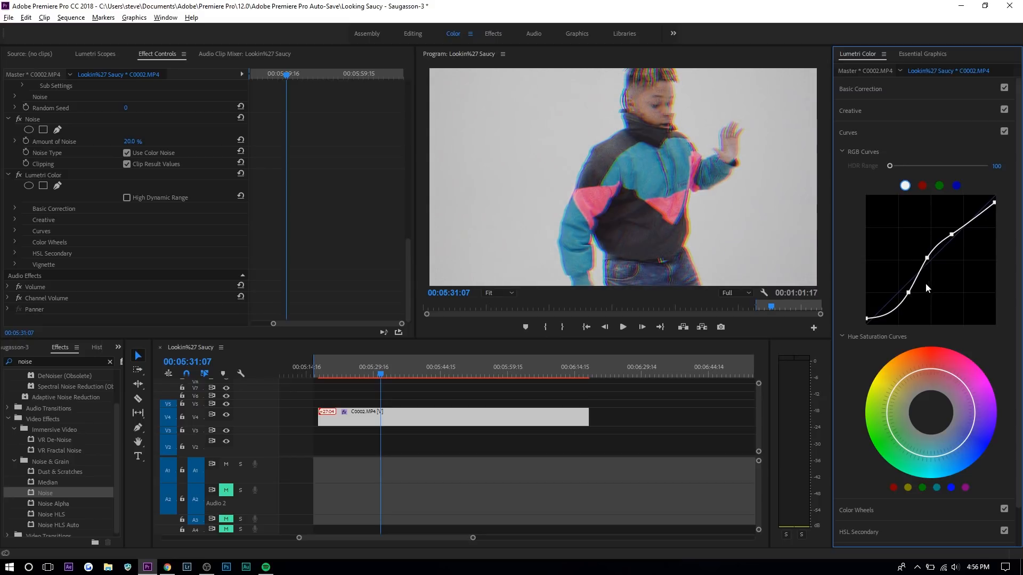
mouse_move(899, 330)
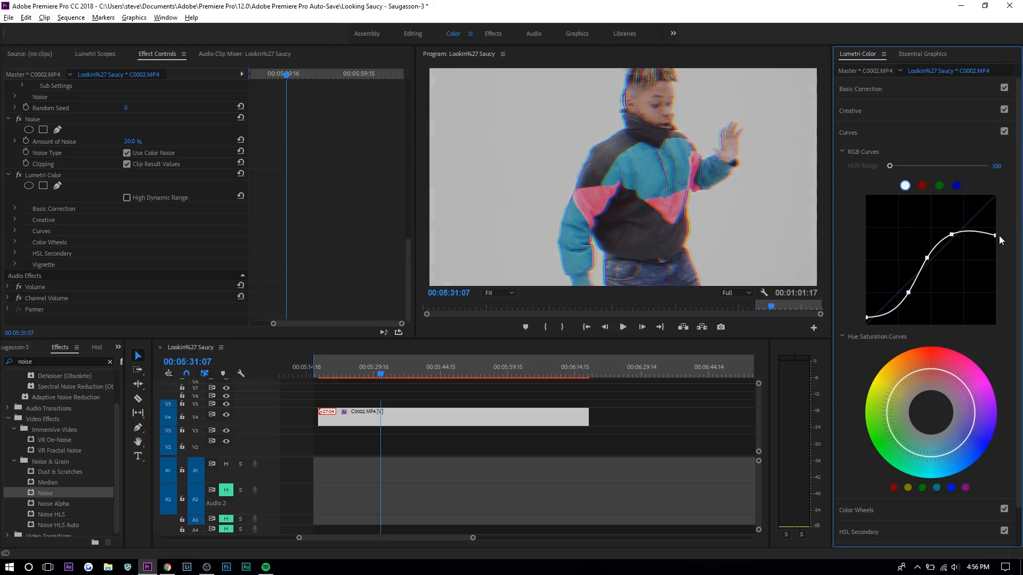
Step: Reveal the Lumetri Creative adjustments and reselect the dancer clip to review the look
left_click(850, 110)
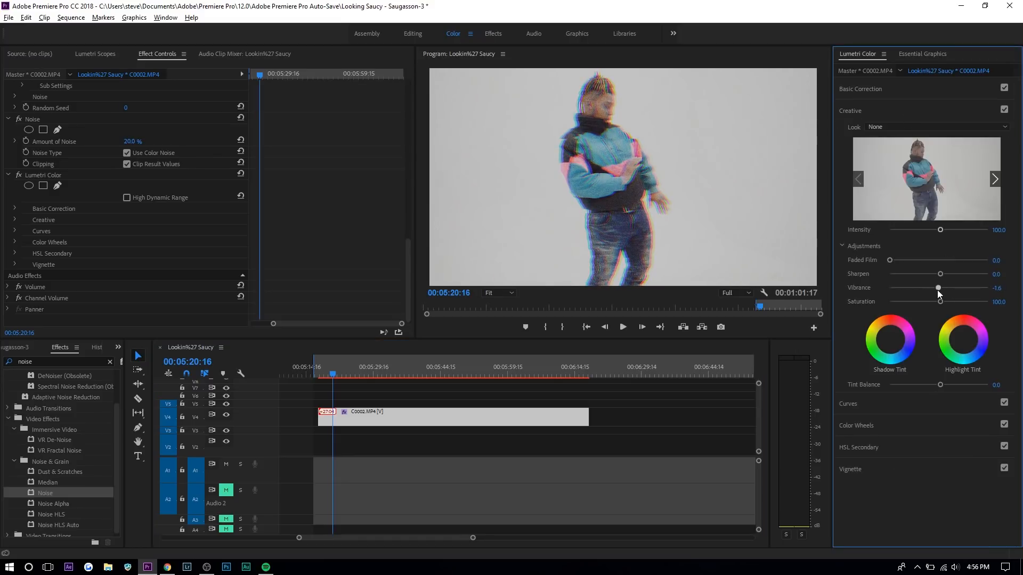
left_click(382, 367)
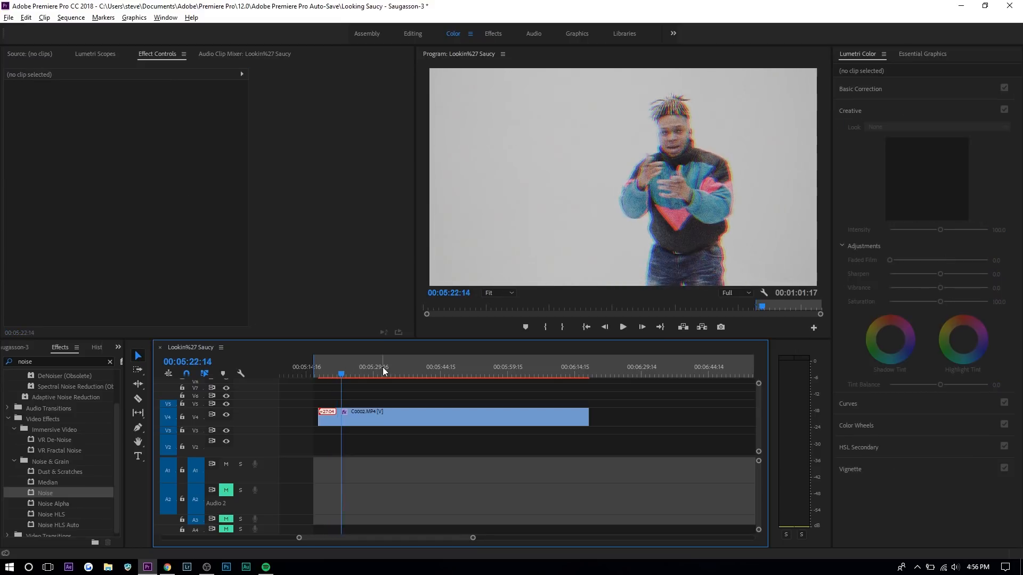
left_click(450, 416)
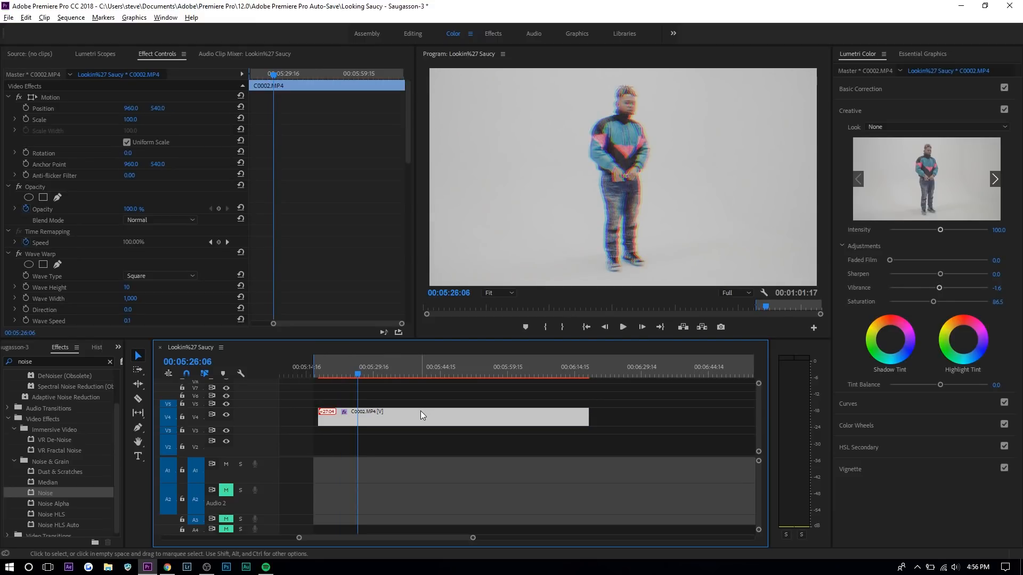